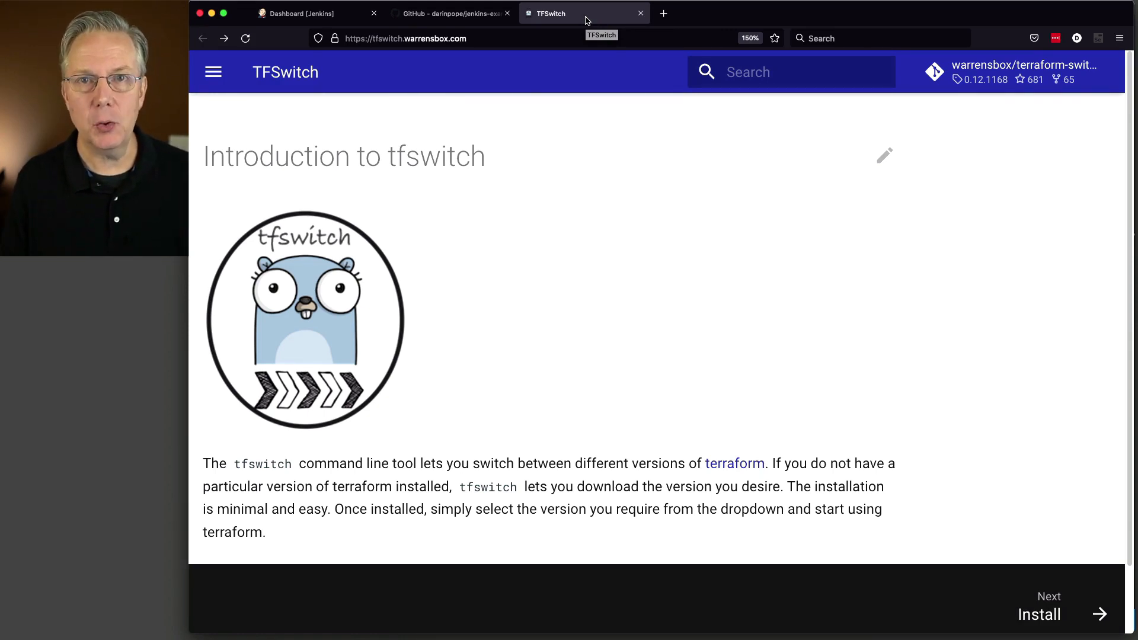
- Switch from the tfswitch docs tab to the jenkins-example-terraform repository's file list
left_click(442, 13)
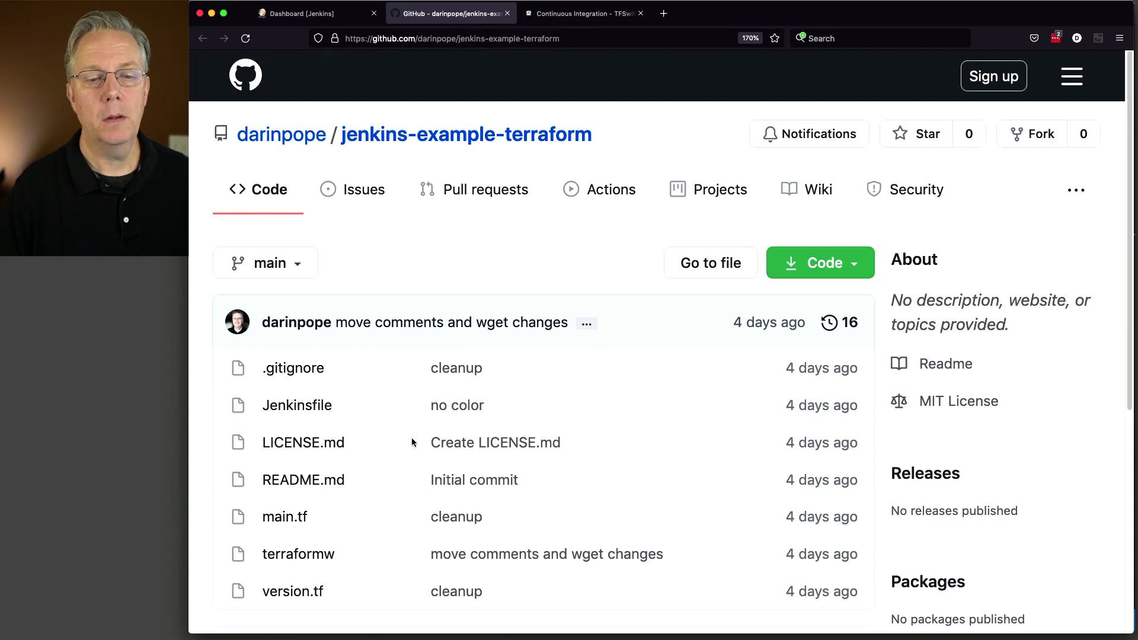
left_click(299, 554)
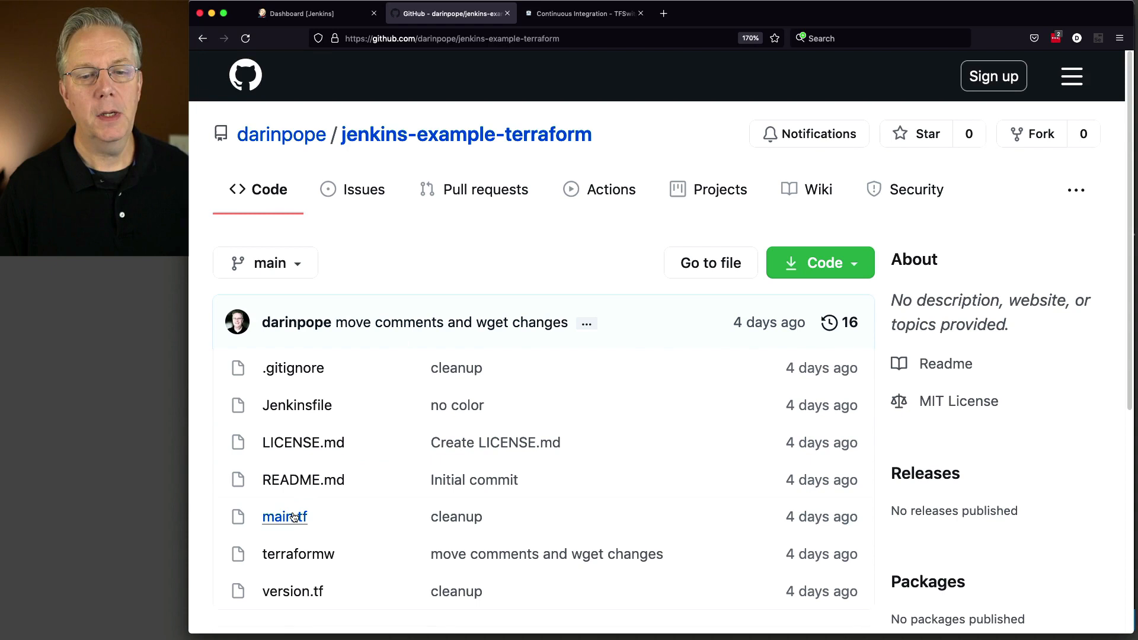
left_click(298, 405)
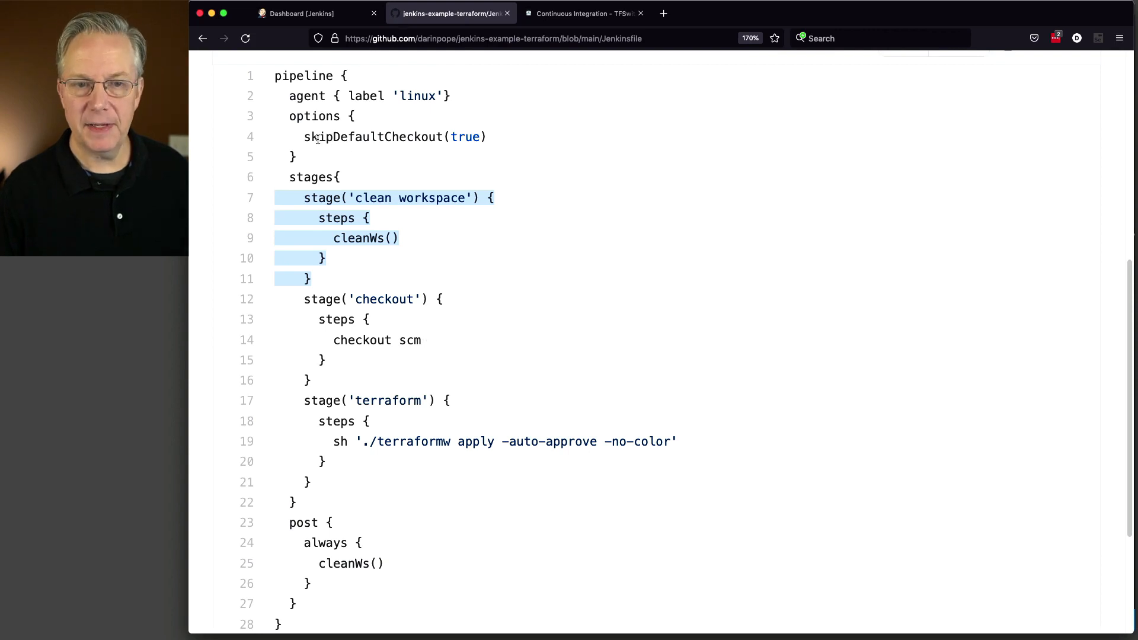